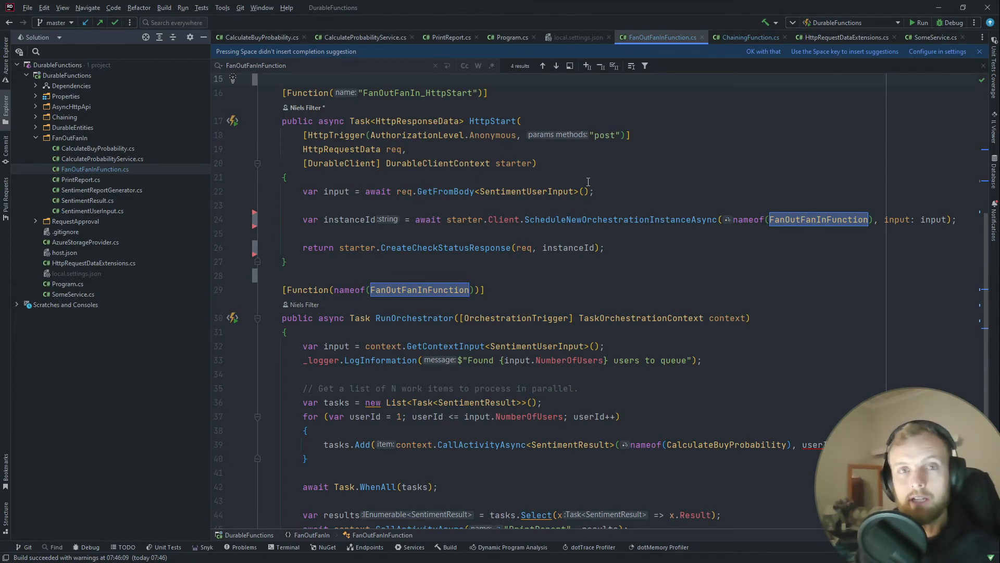
mouse_move(554, 173)
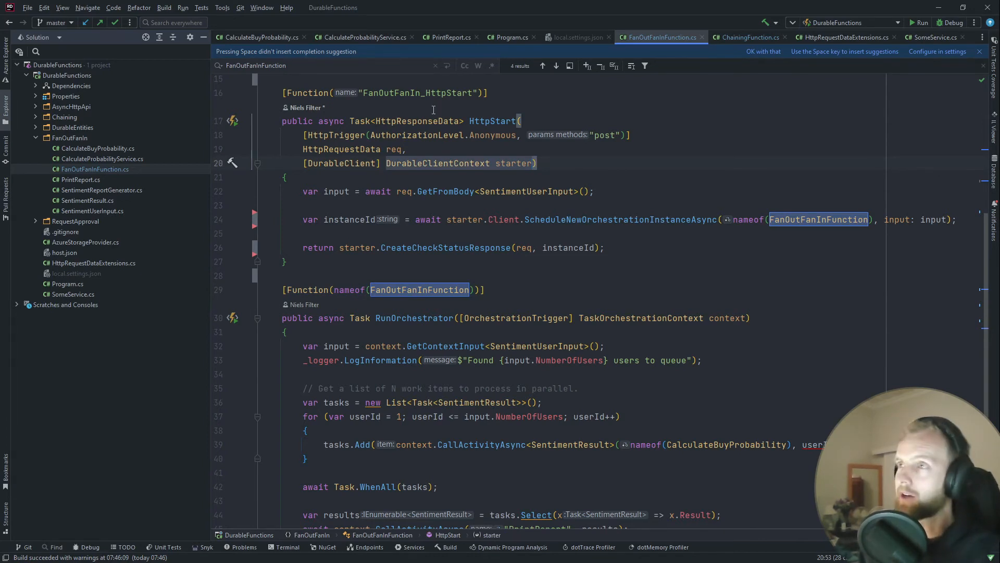
mouse_move(338, 134)
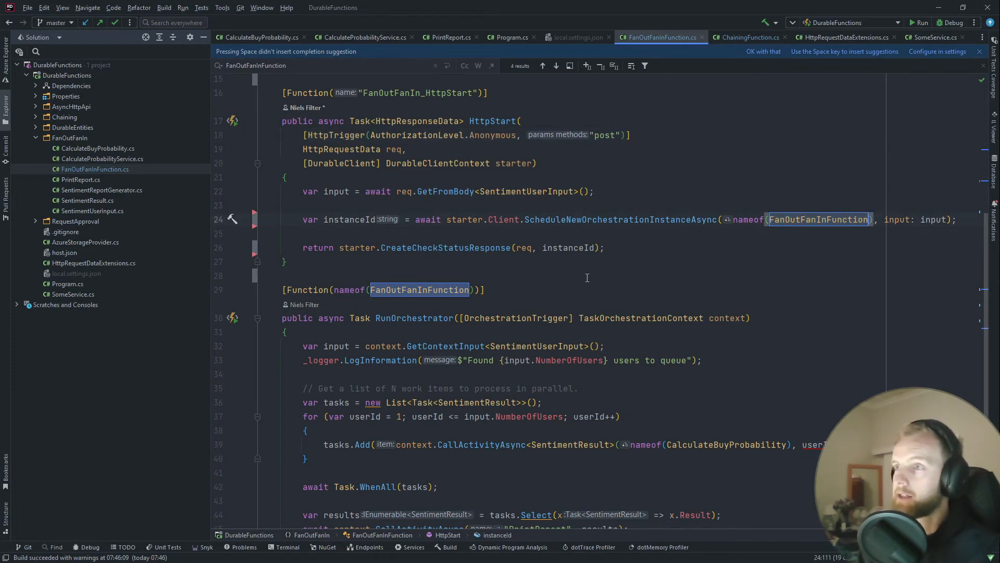
Step: Navigate from the tasks.Add call to the CalculateBuyProbability activity class
scroll(down, 3)
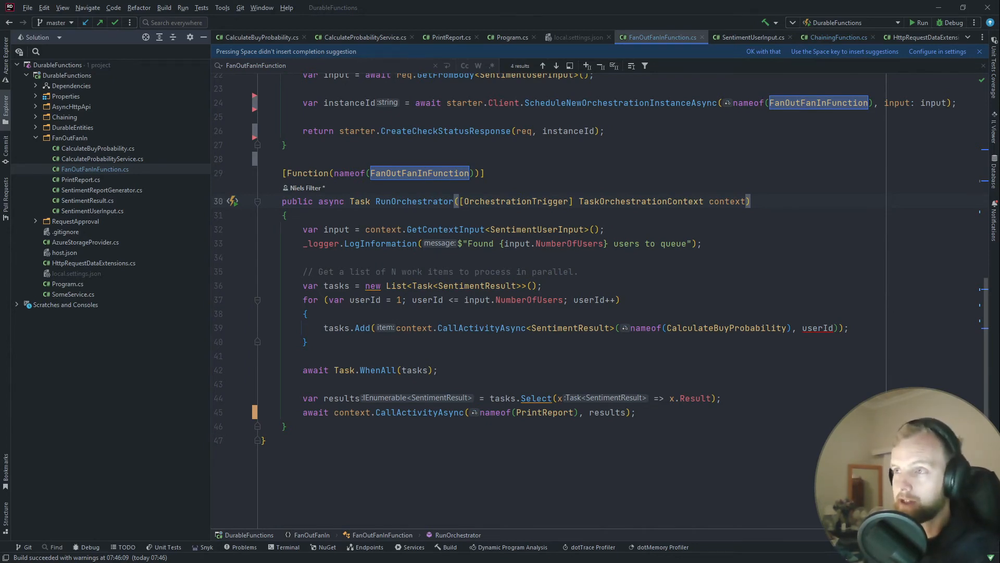
double_click(483, 327)
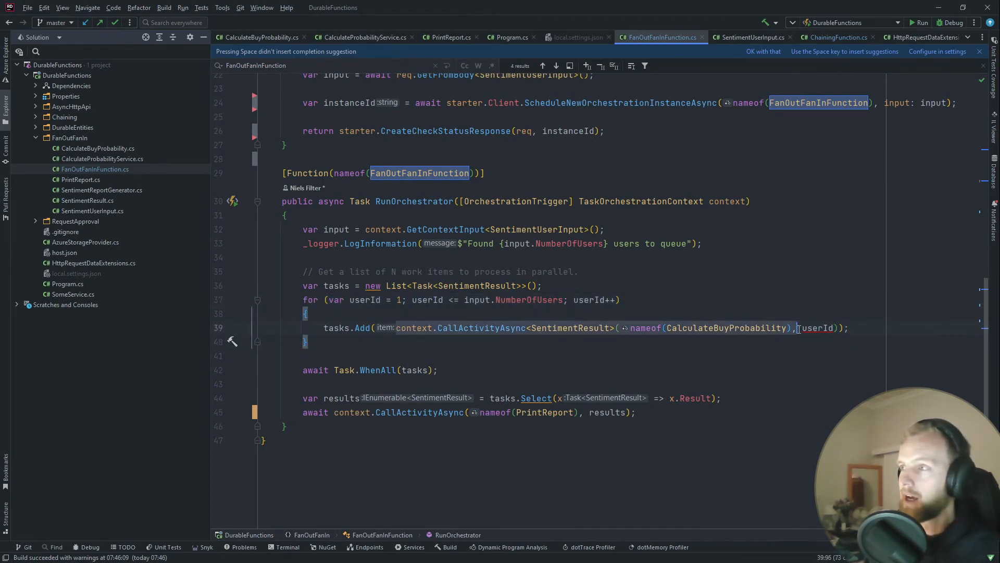
click(258, 37)
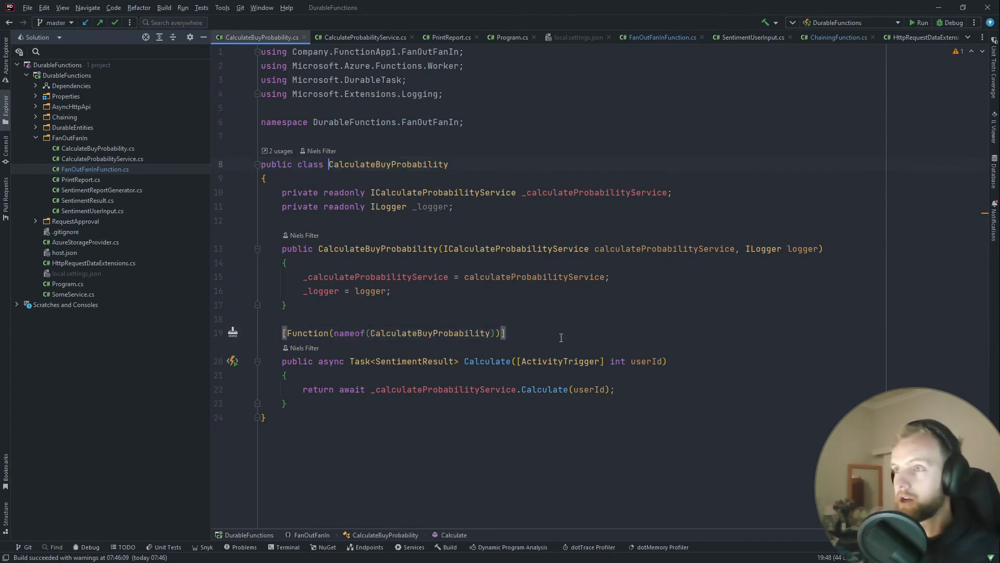
Step: Switch back to the FanOutFanInFunction.cs orchestrator tab
click(660, 37)
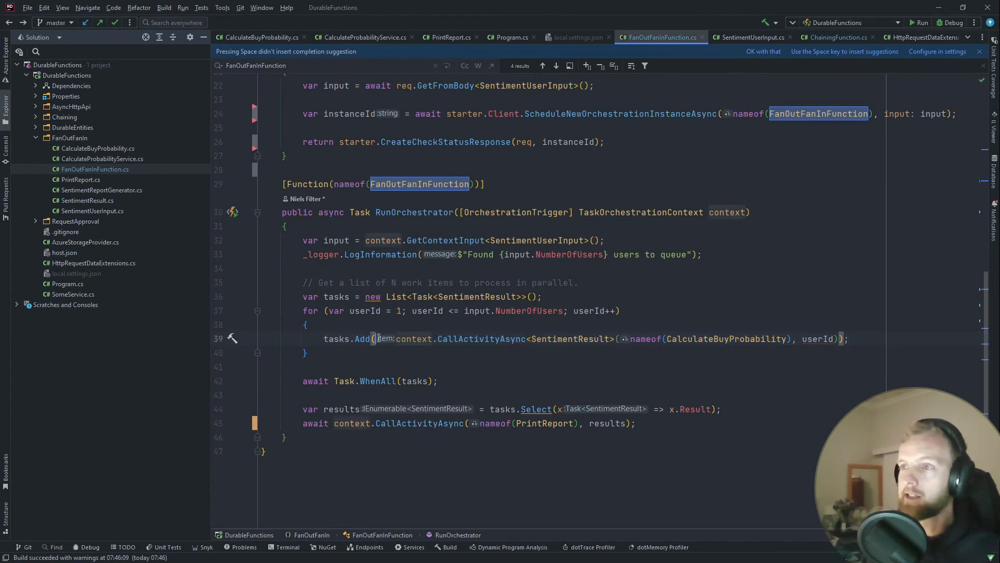
mouse_move(381, 339)
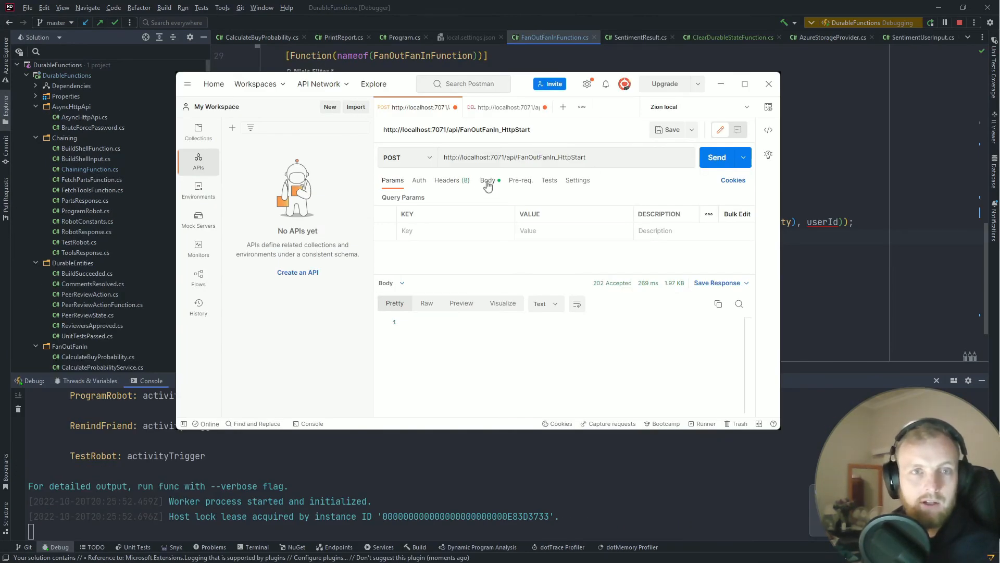
Step: Check the {"NumberOfUsers": 10} body and send the FanOutFanIn_HttpStart request
click(488, 180)
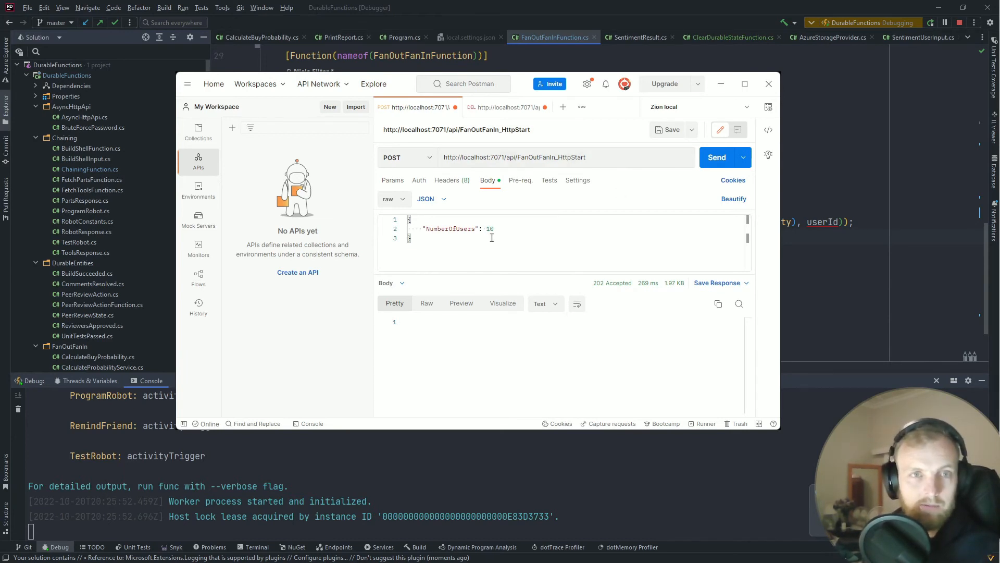
click(716, 157)
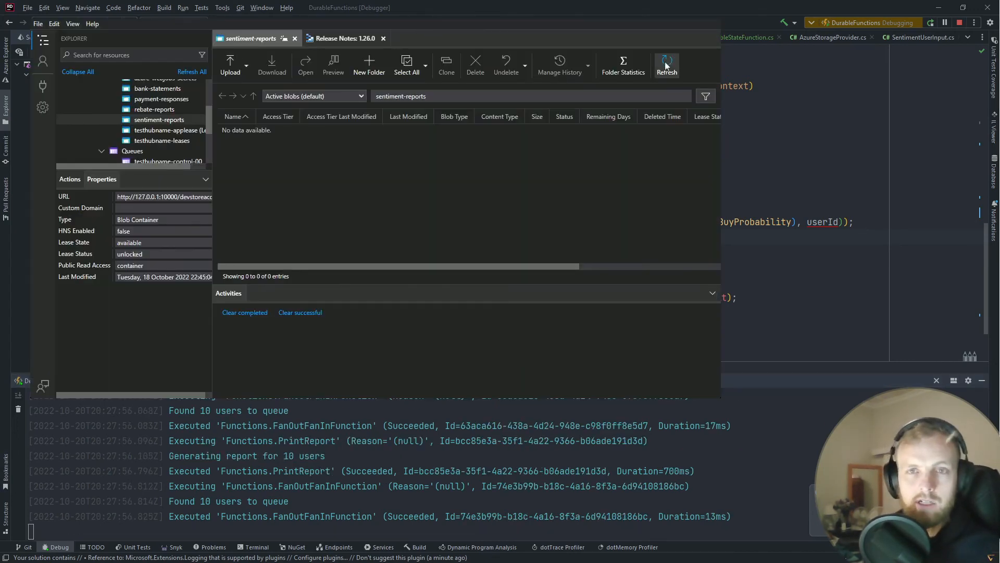
Step: Refresh the sentiment-reports container to list report2022-10-20.html
click(666, 64)
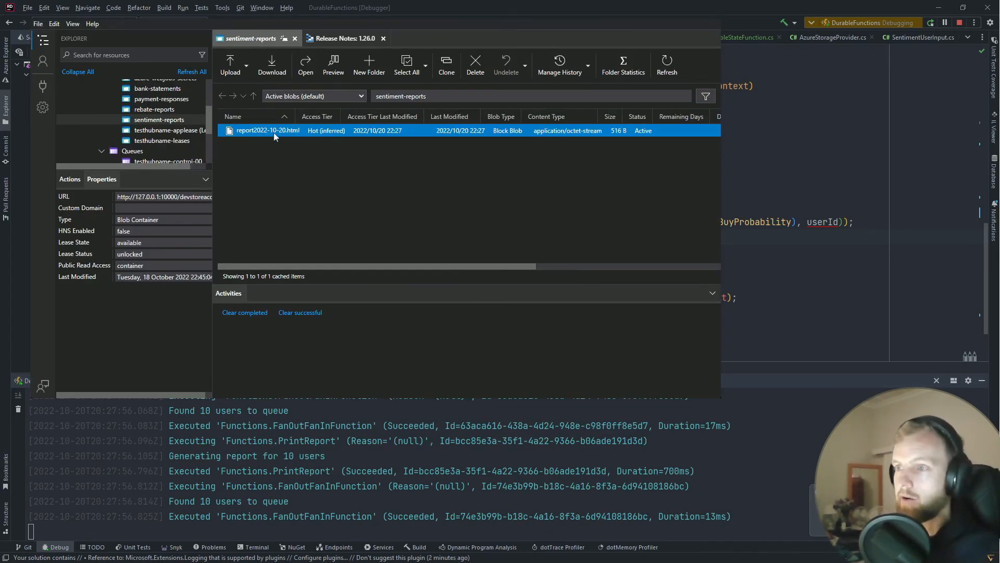
mouse_move(267, 133)
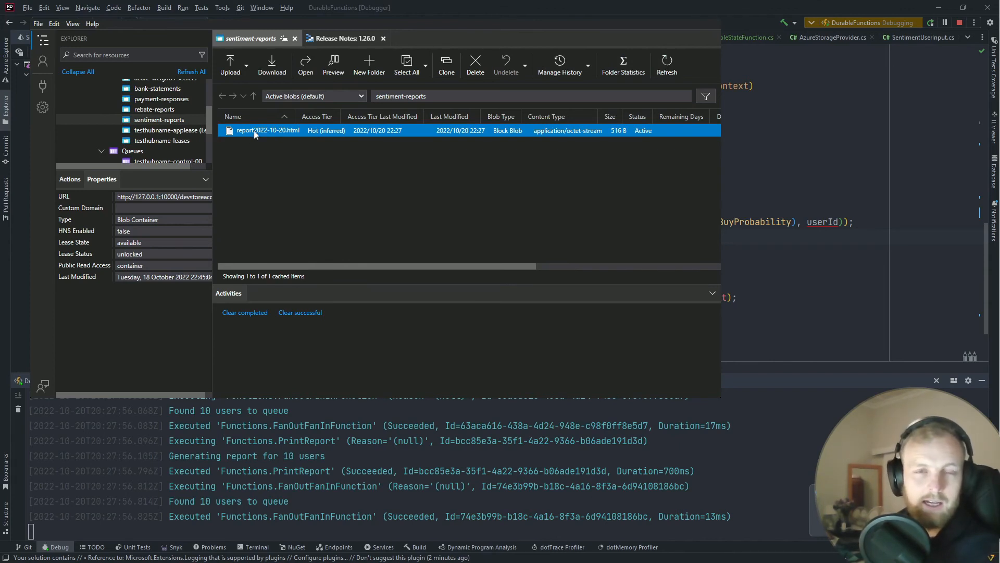